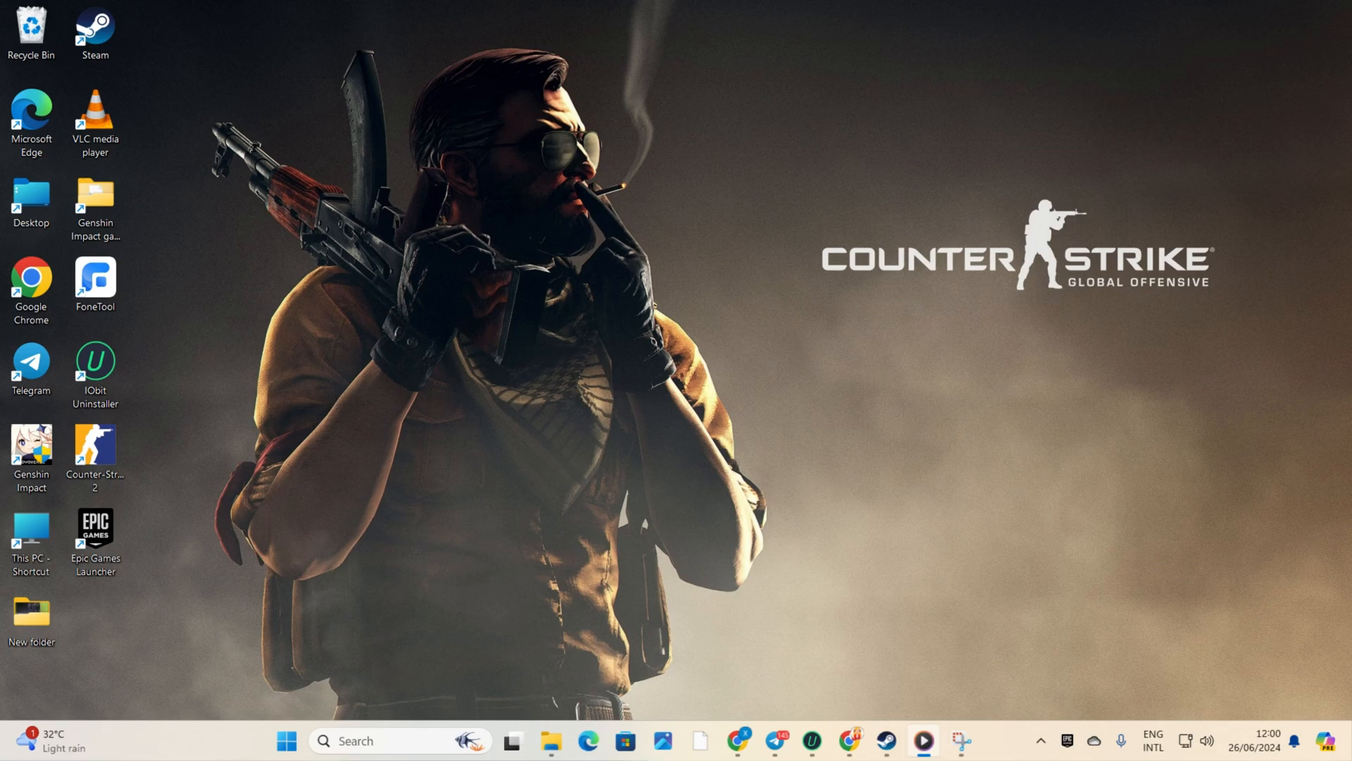
{"action": "mouse_move", "coordinate": [1020, 664]}
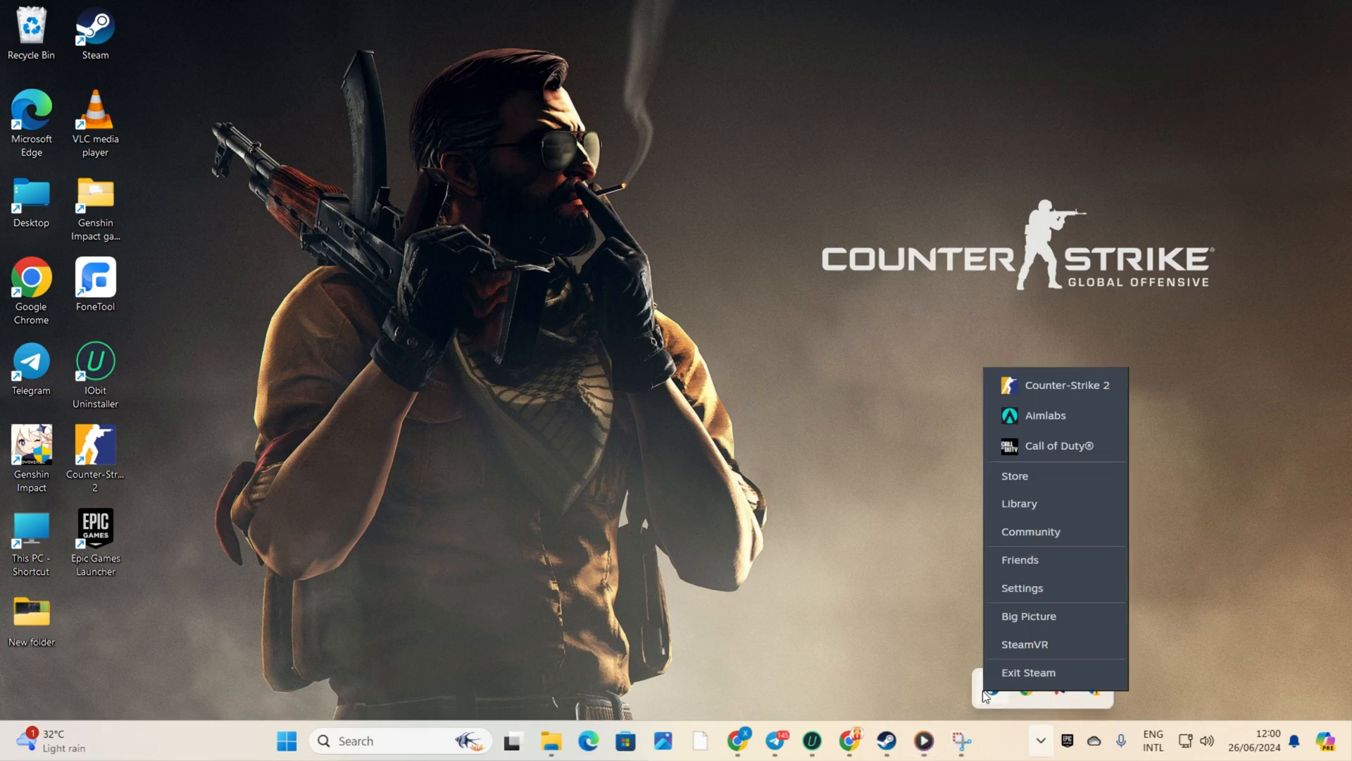
Delete the 730 folder inside the account folder under Steam's userdata
{"action": "left_click", "coordinate": [1147, 659]}
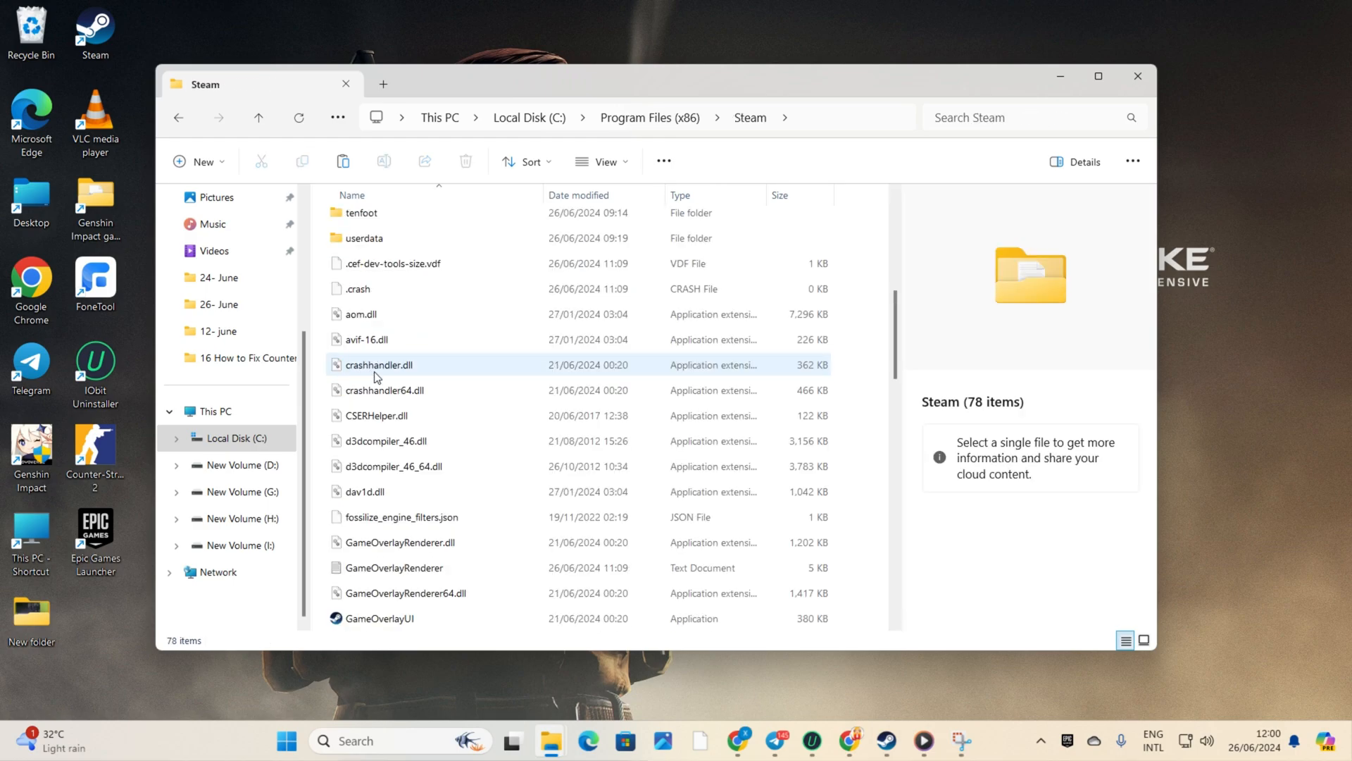
{"action": "double_click", "coordinate": [362, 238]}
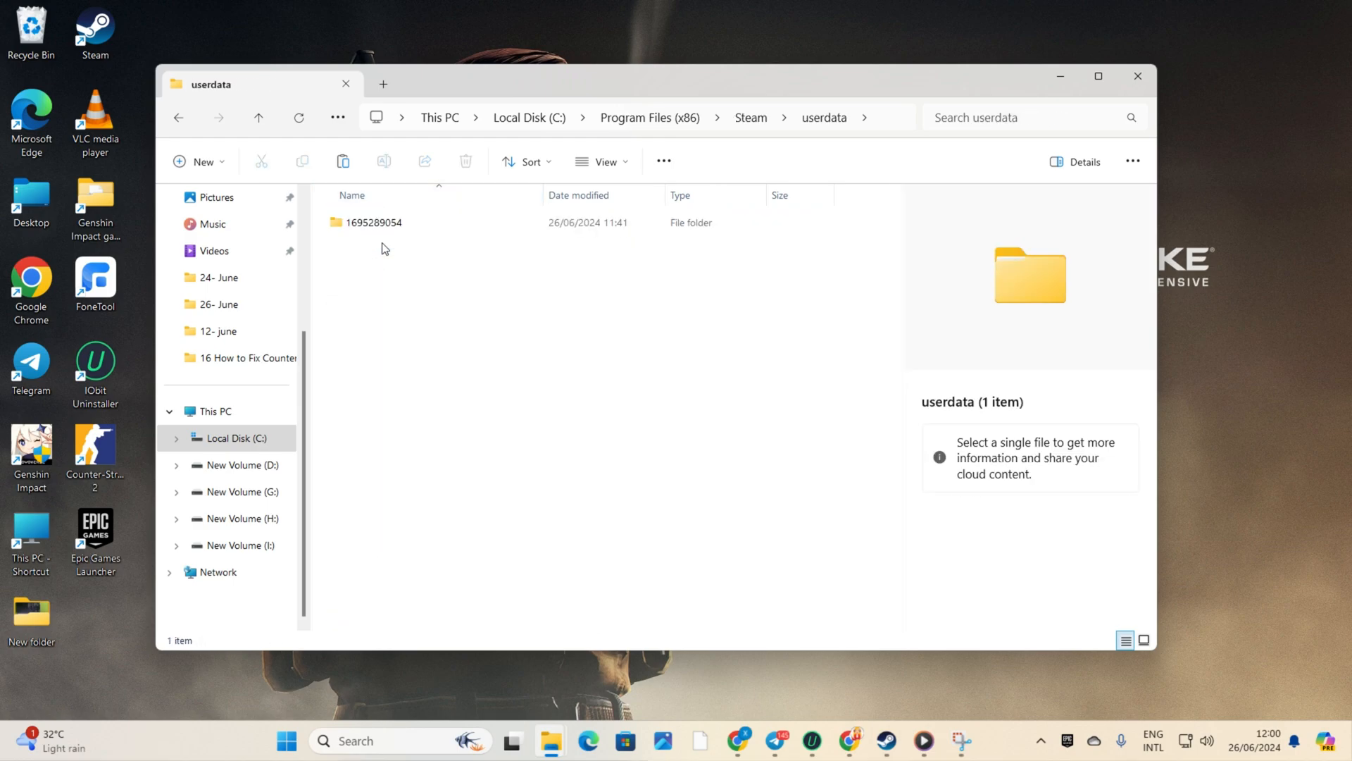
{"action": "double_click", "coordinate": [372, 223]}
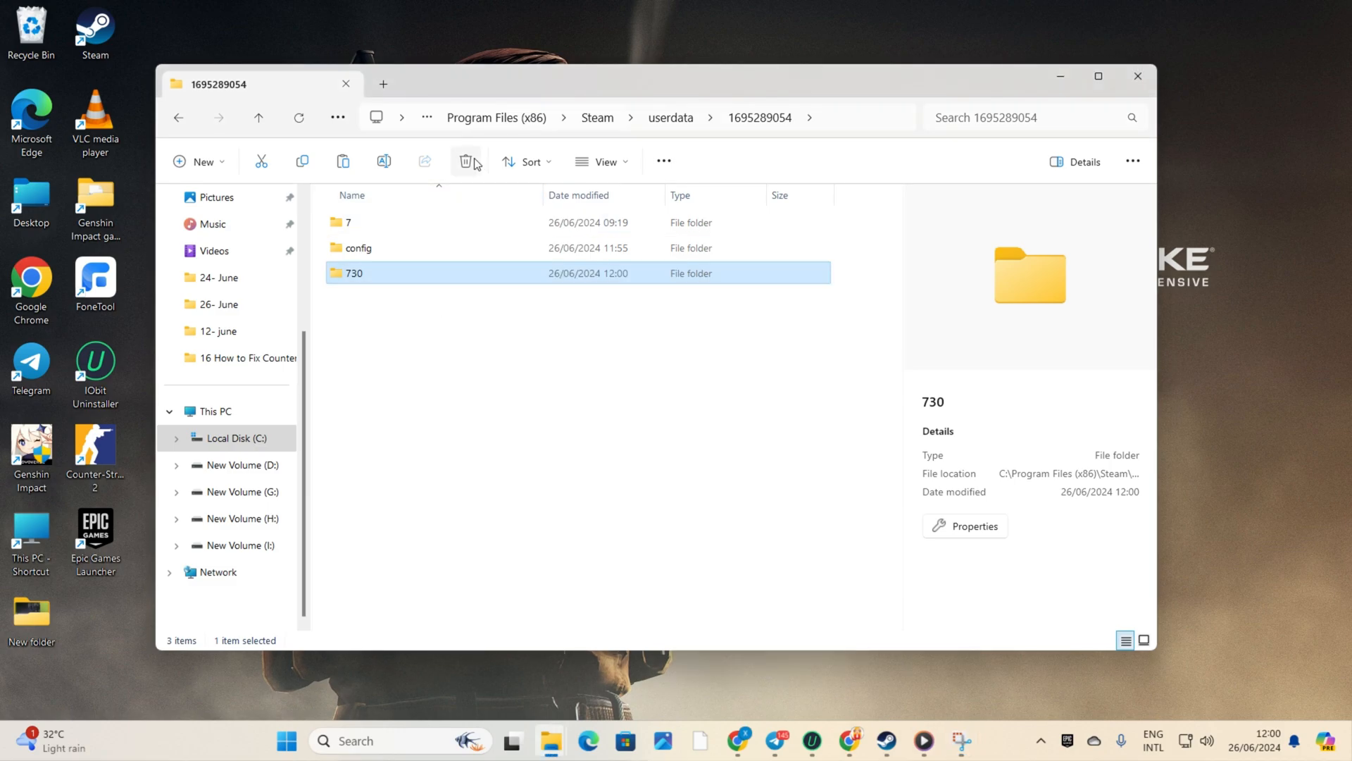
{"action": "left_click", "coordinate": [468, 161]}
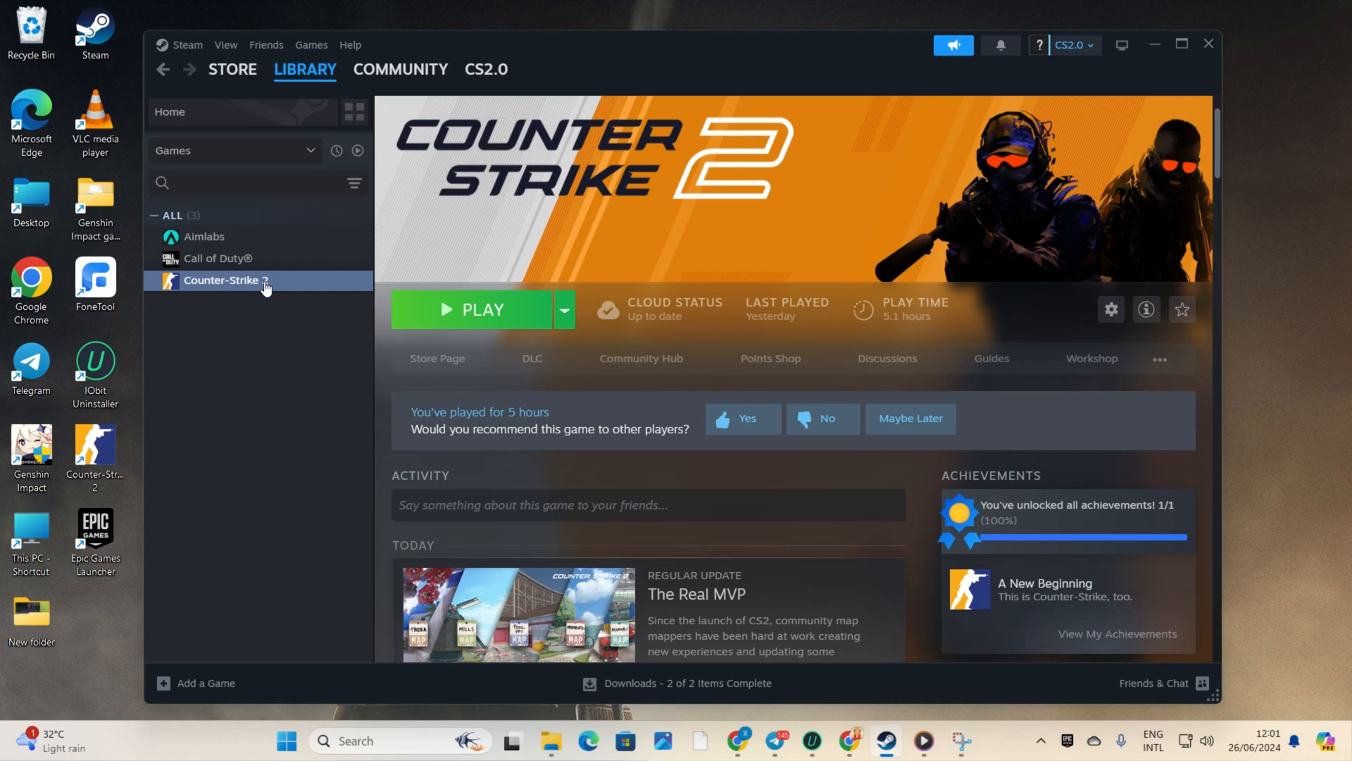
Verify integrity of Counter-Strike 2's game files from Installed Files, validating all 2706
{"action": "right_click", "coordinate": [223, 281]}
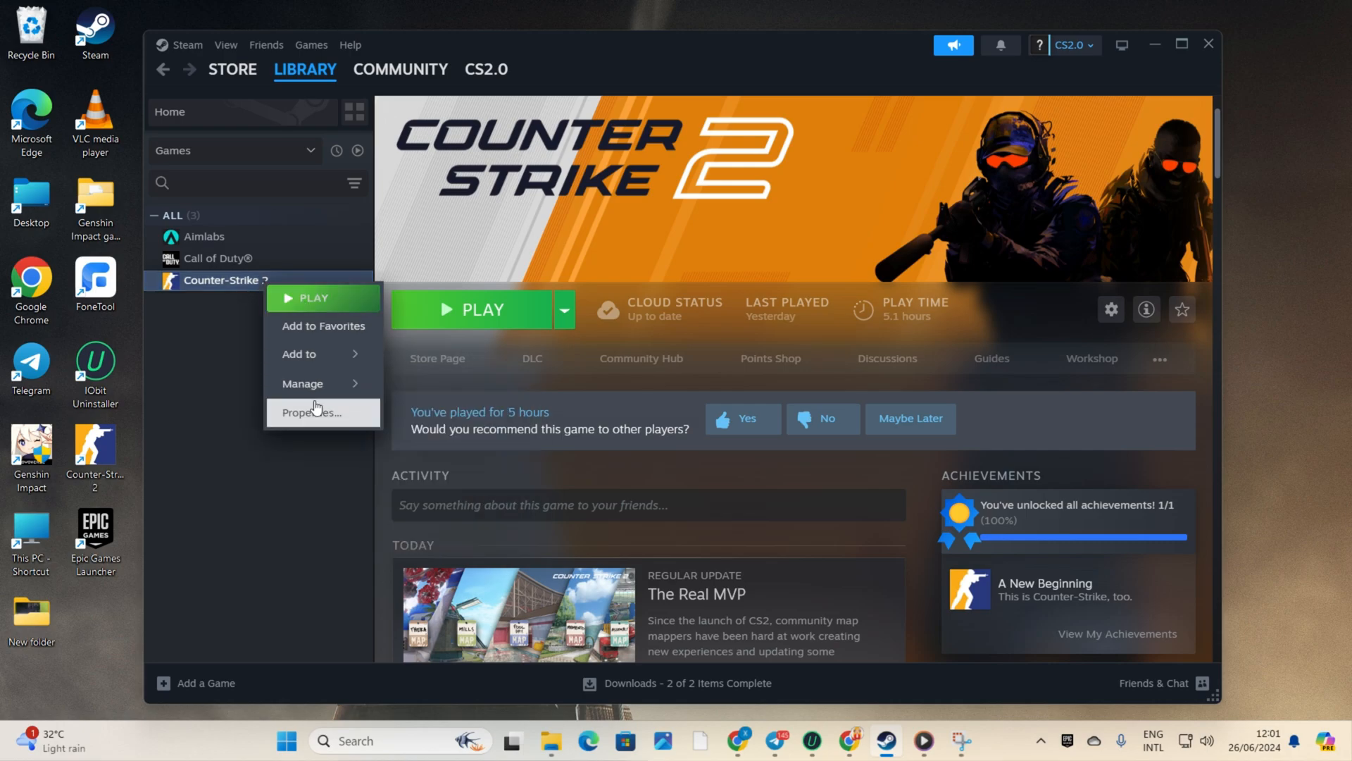
{"action": "left_click", "coordinate": [313, 411]}
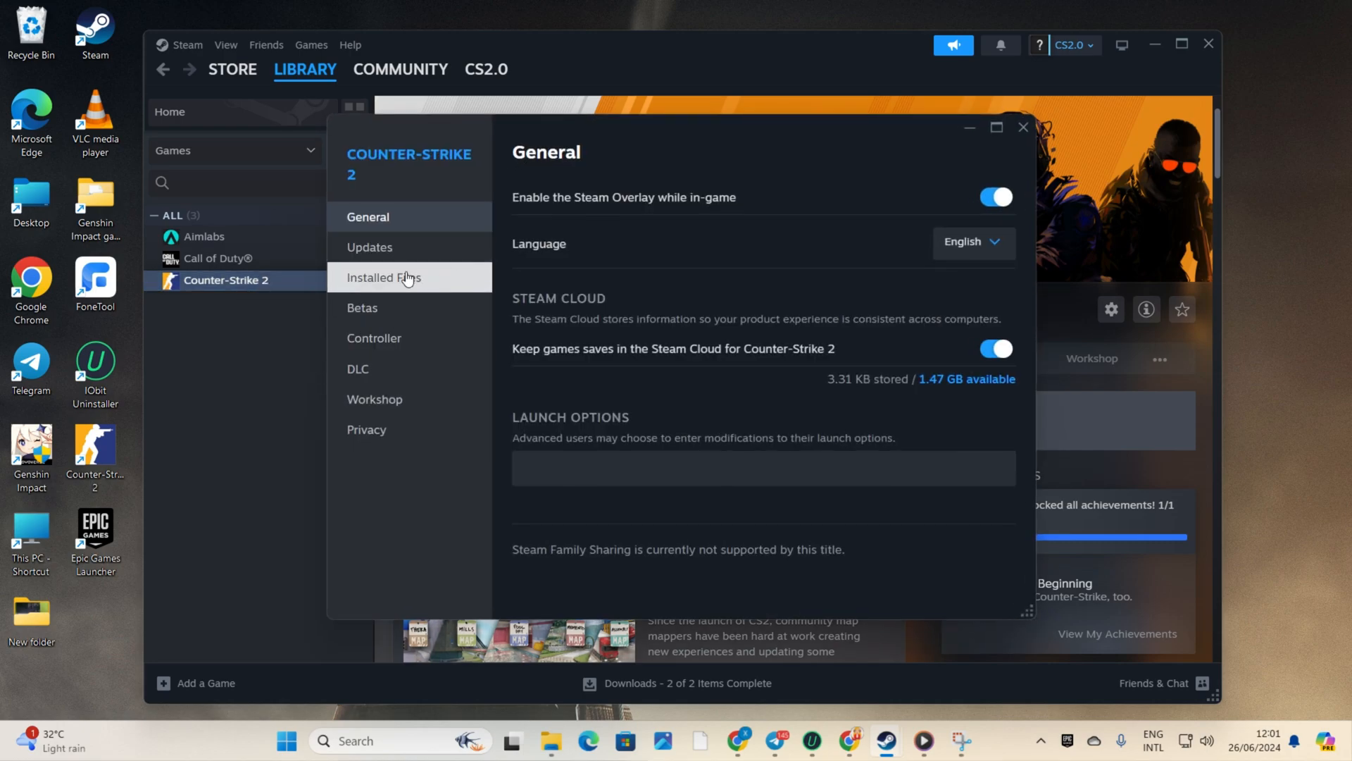
{"action": "left_click", "coordinate": [383, 278]}
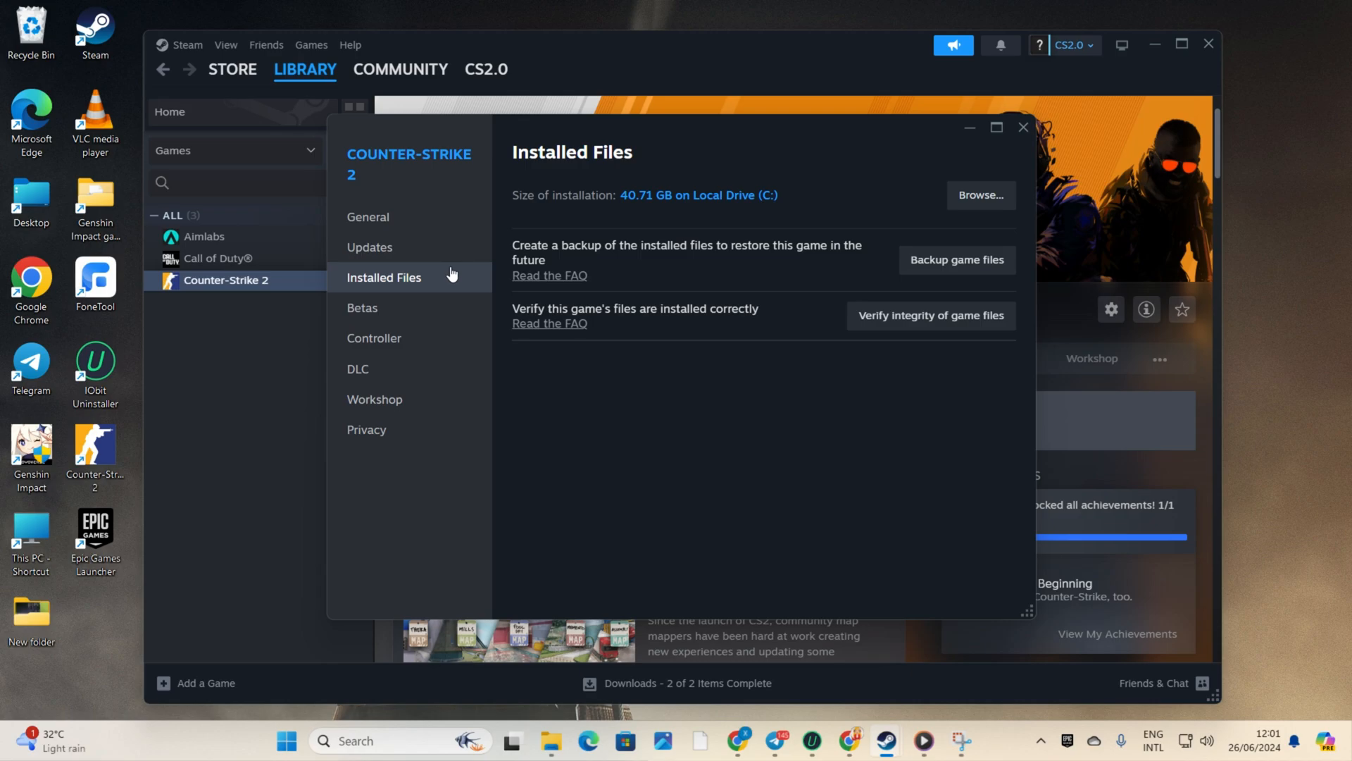
{"action": "mouse_move", "coordinate": [929, 314]}
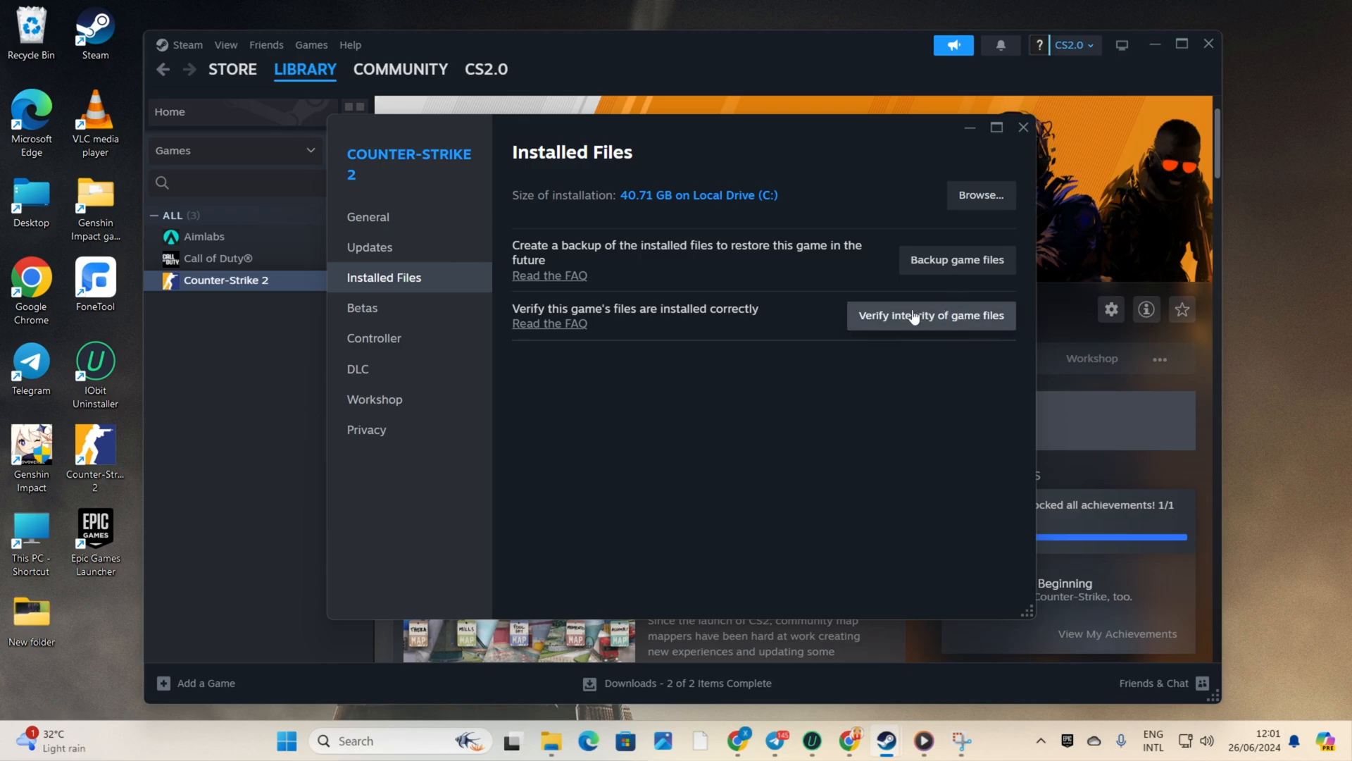
{"action": "left_click", "coordinate": [929, 314]}
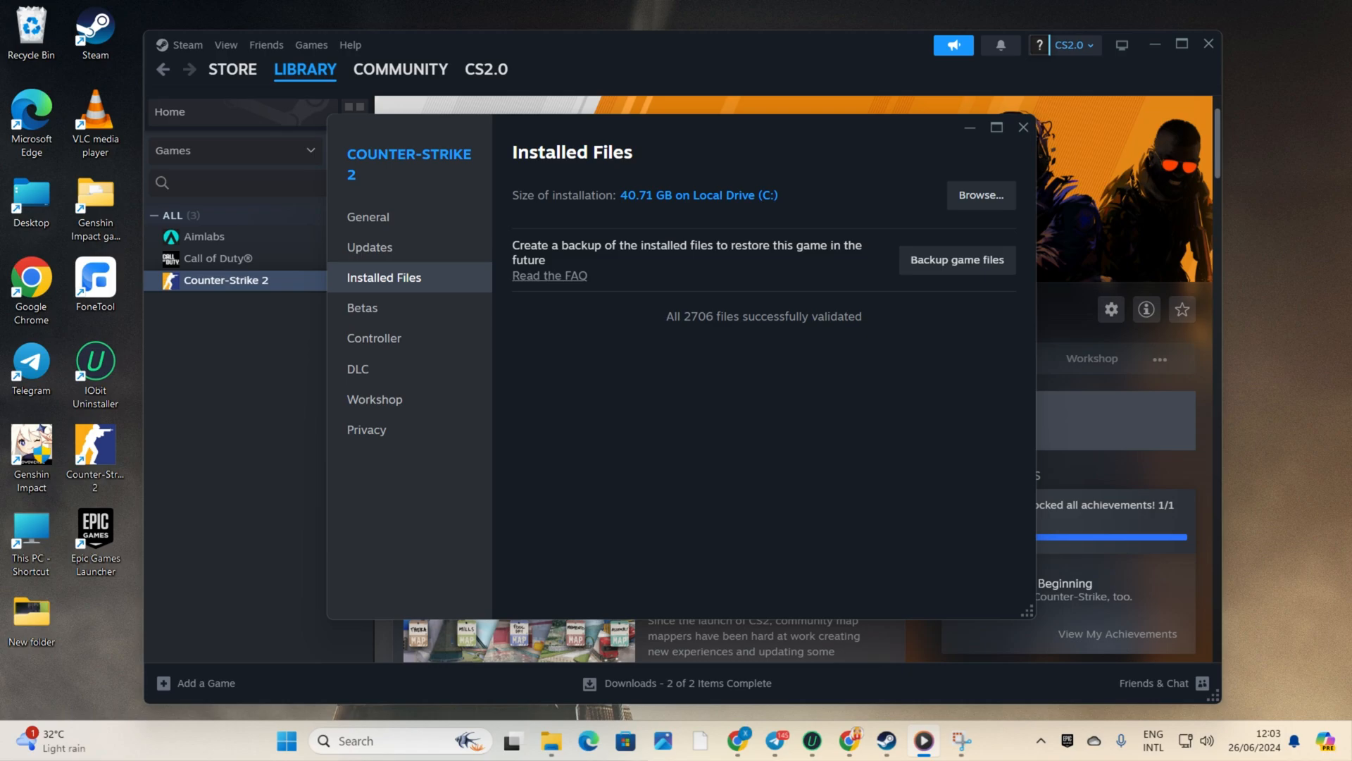
{"action": "left_click", "coordinate": [1024, 128]}
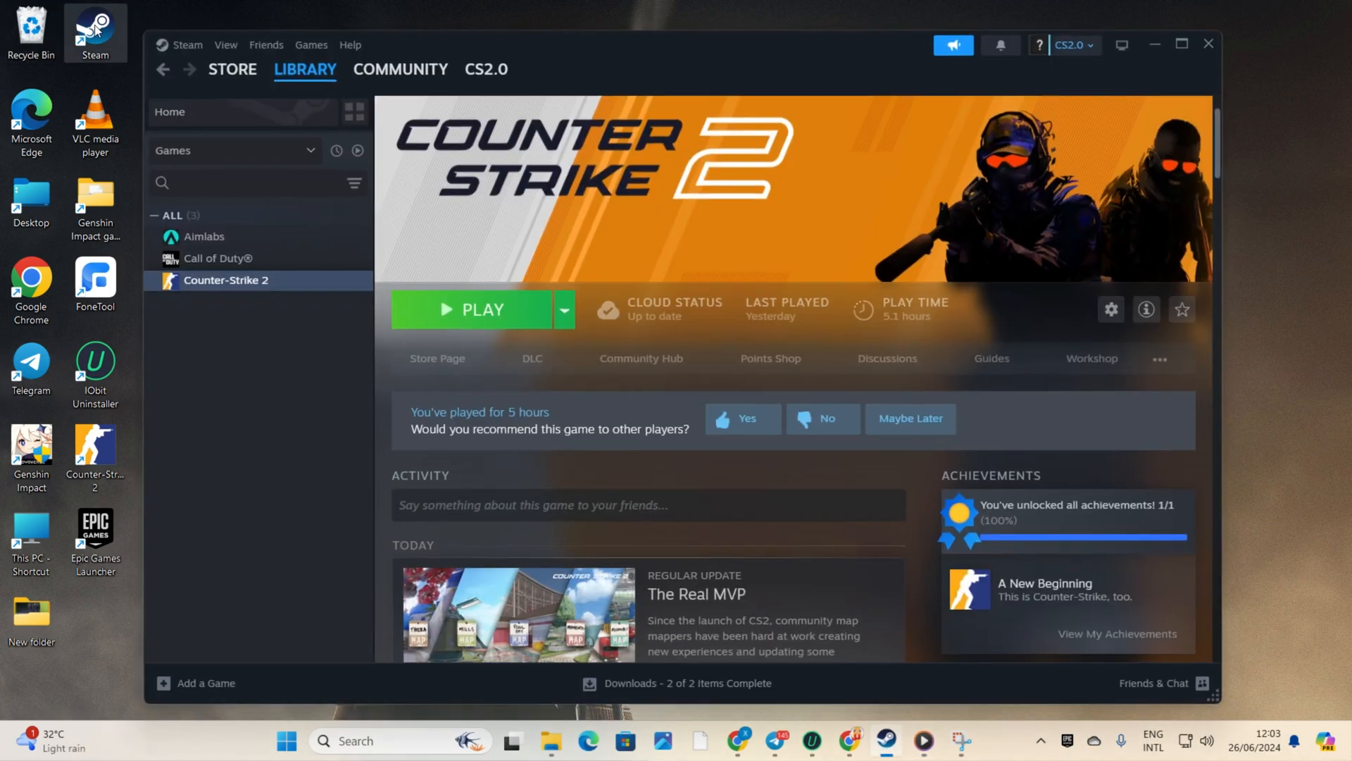
Set Counter-Strike 2's launch options to -autoconfig in its properties
{"action": "left_click", "coordinate": [304, 69]}
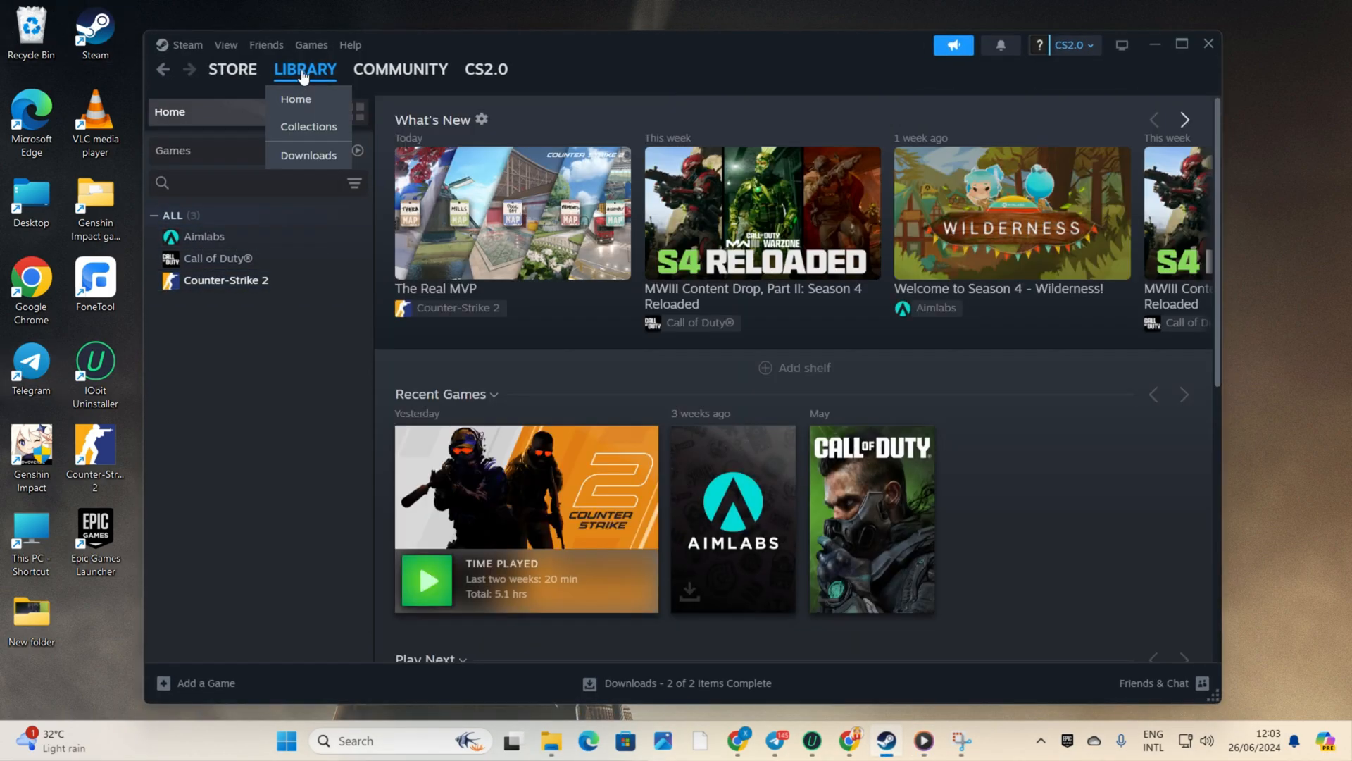
{"action": "right_click", "coordinate": [228, 280]}
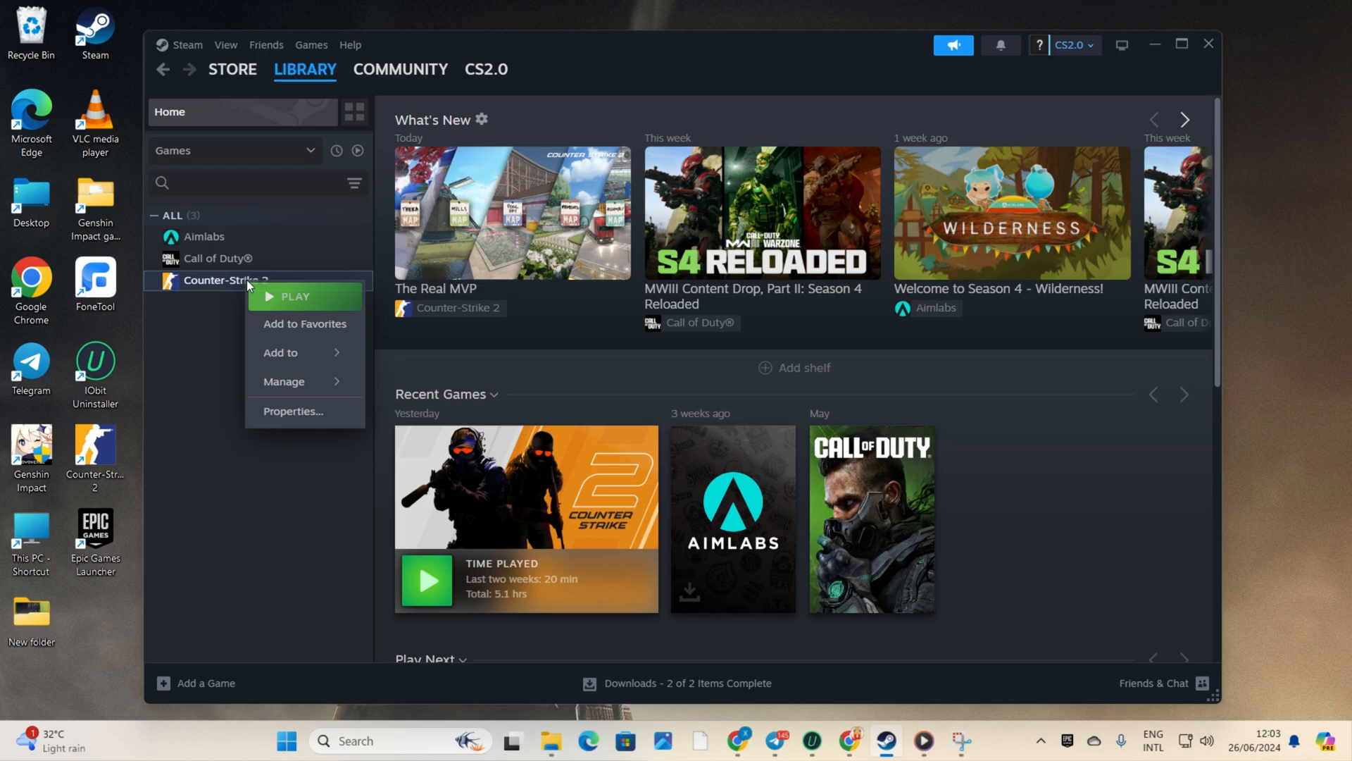
{"action": "left_click", "coordinate": [293, 410]}
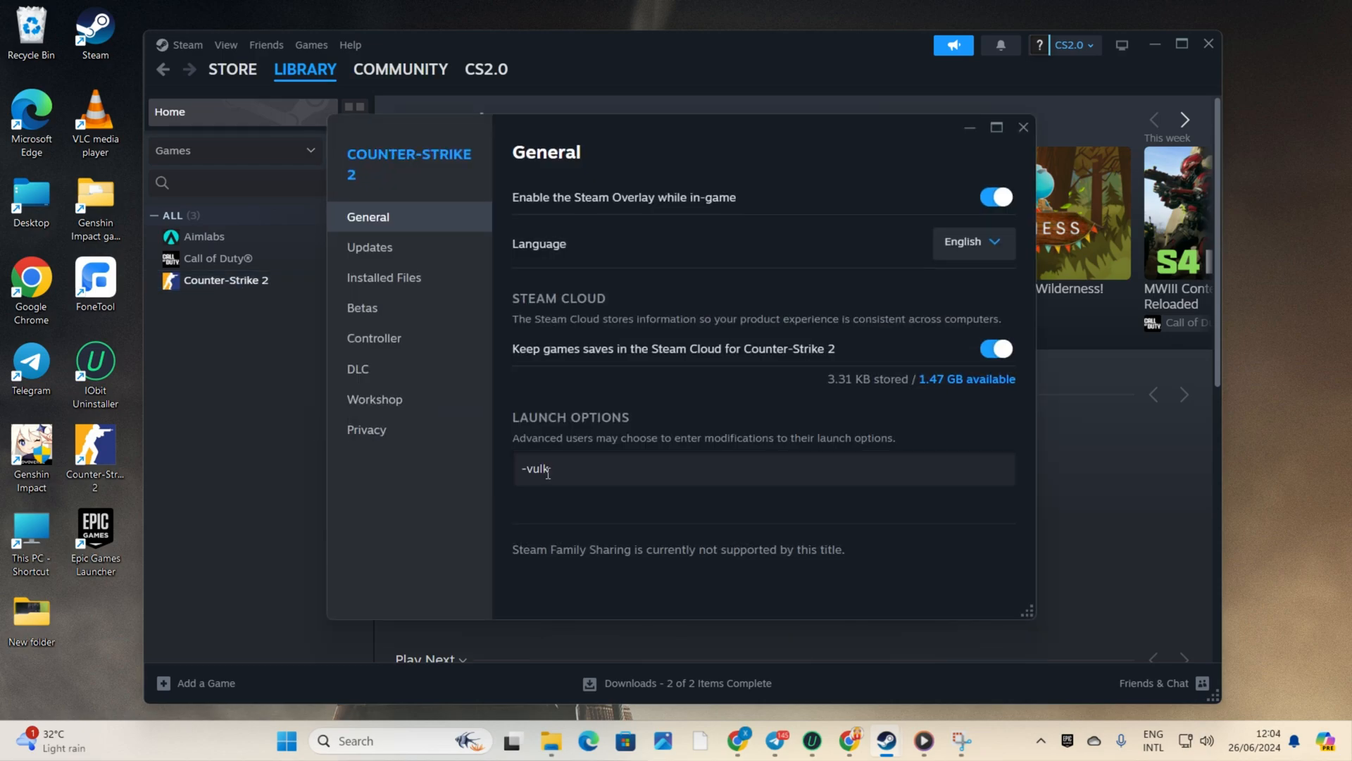
{"action": "type", "text": "an"}
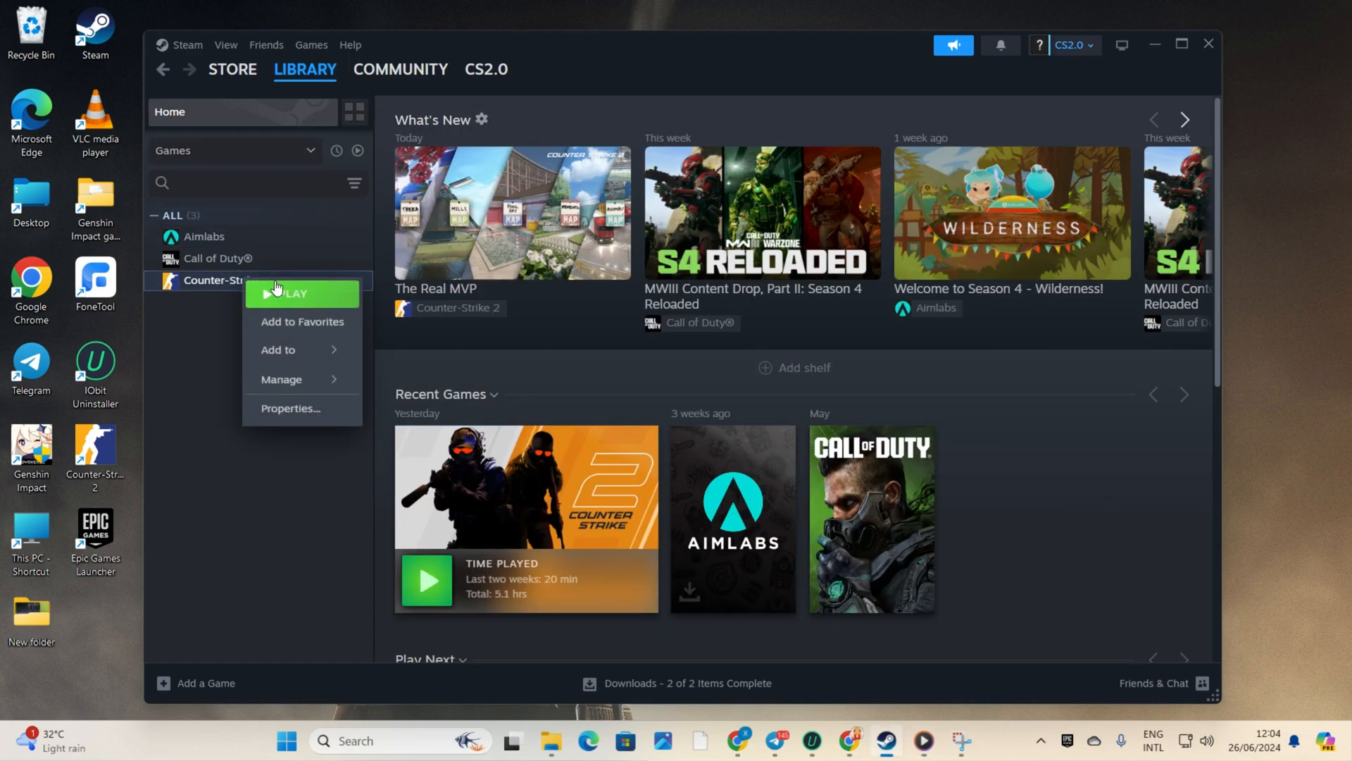
{"action": "left_click", "coordinate": [290, 408]}
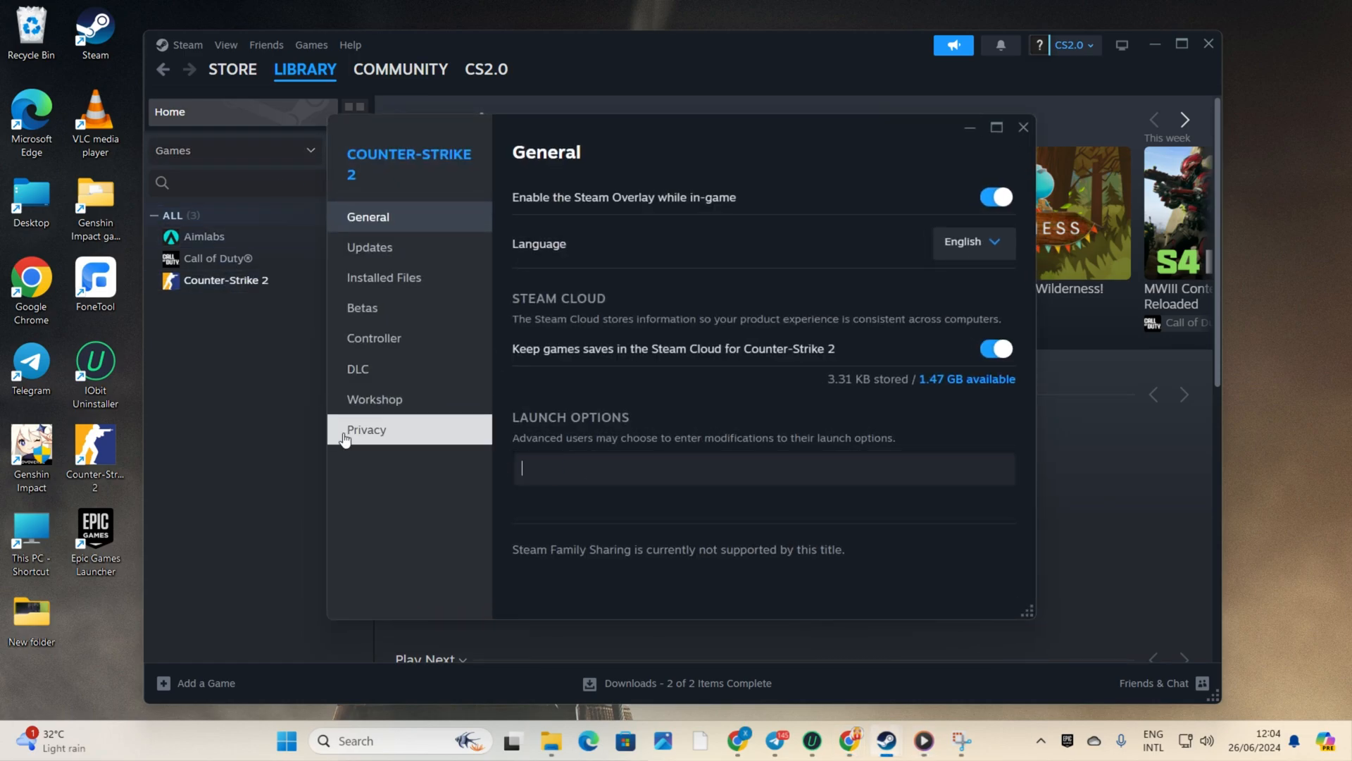
{"action": "type", "text": "-auto"}
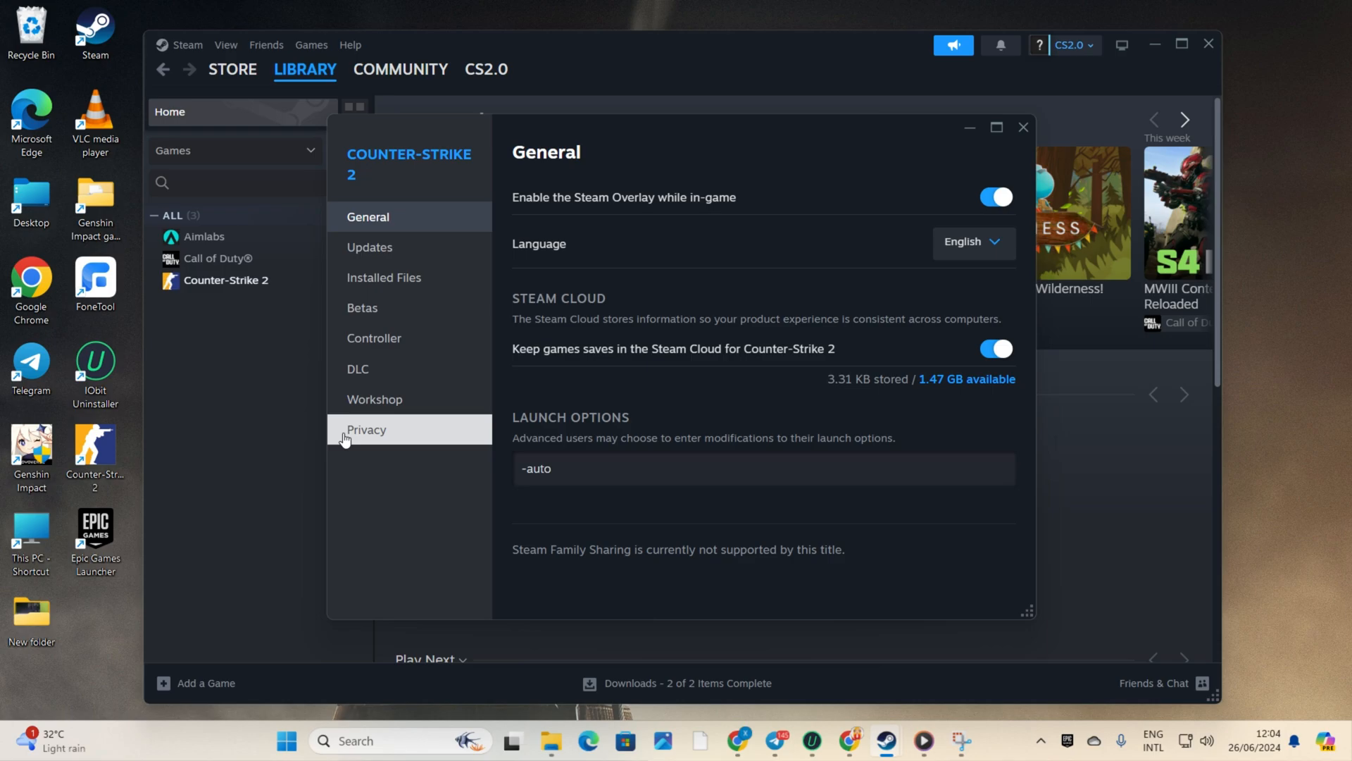
{"action": "type", "text": "config"}
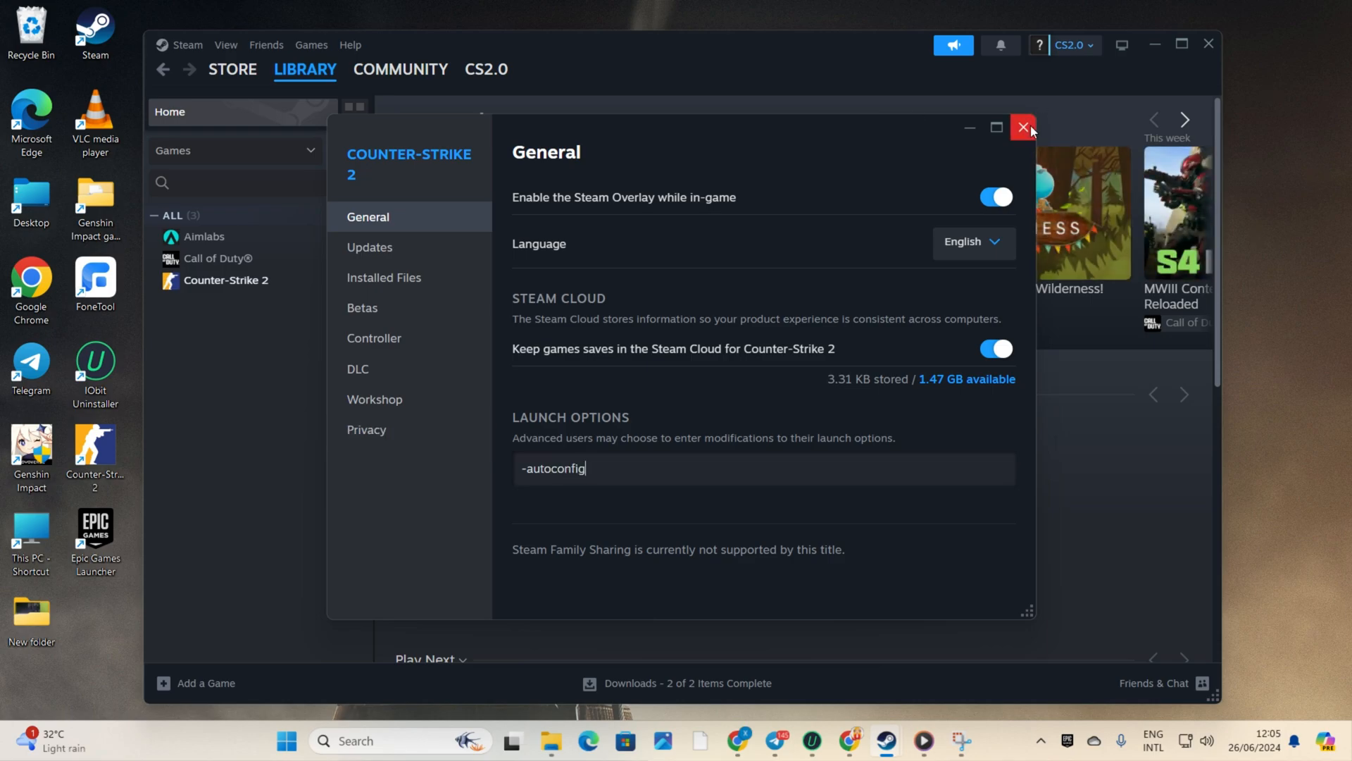
{"action": "left_click", "coordinate": [1024, 128]}
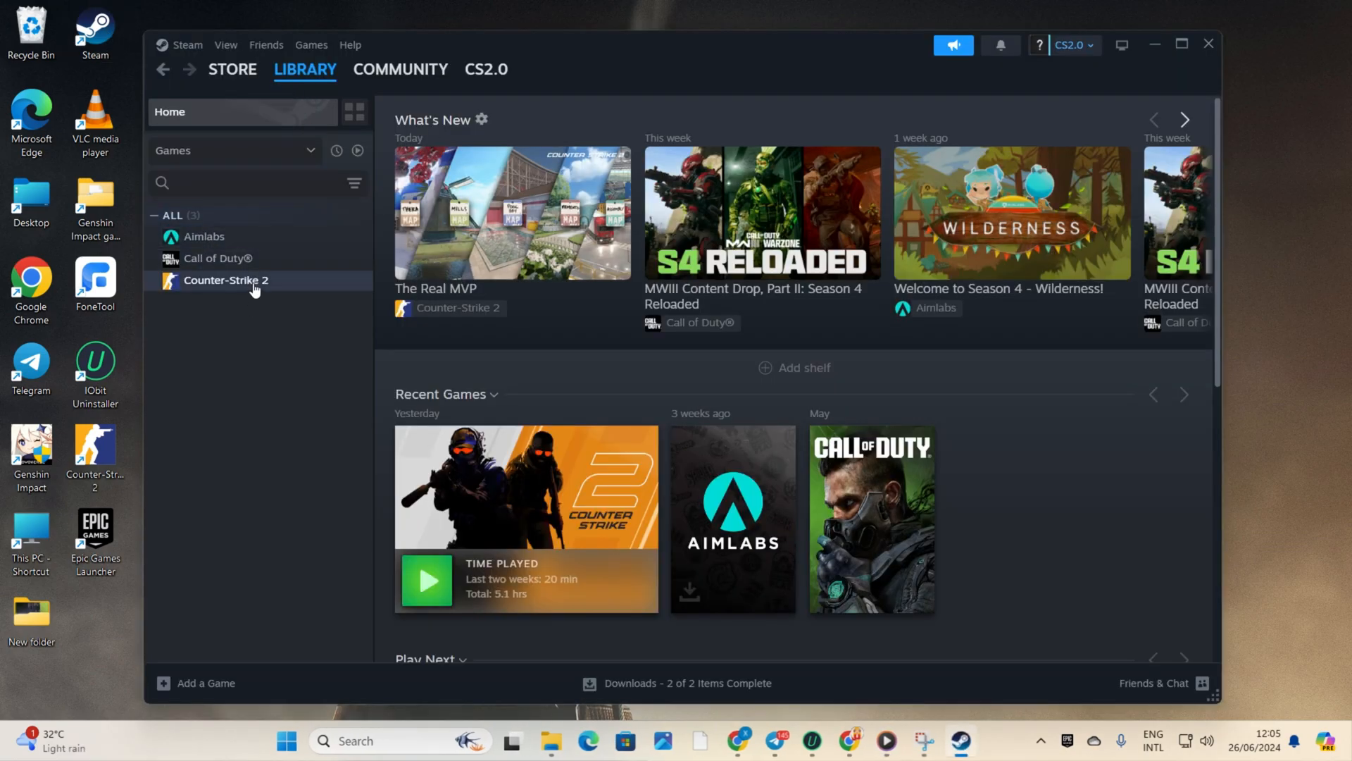
Browse to Counter-Strike 2's local files folder via Manage
{"action": "right_click", "coordinate": [225, 279]}
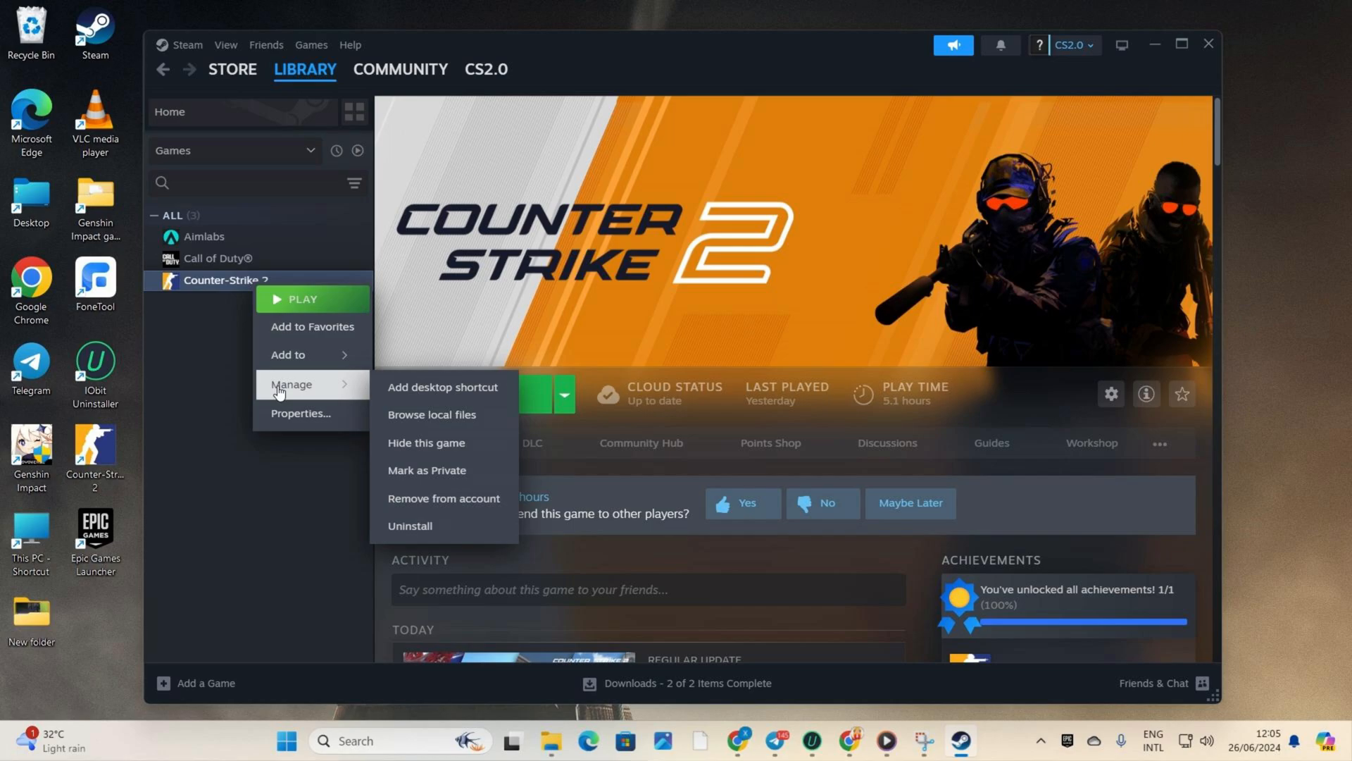
{"action": "left_click", "coordinate": [431, 414]}
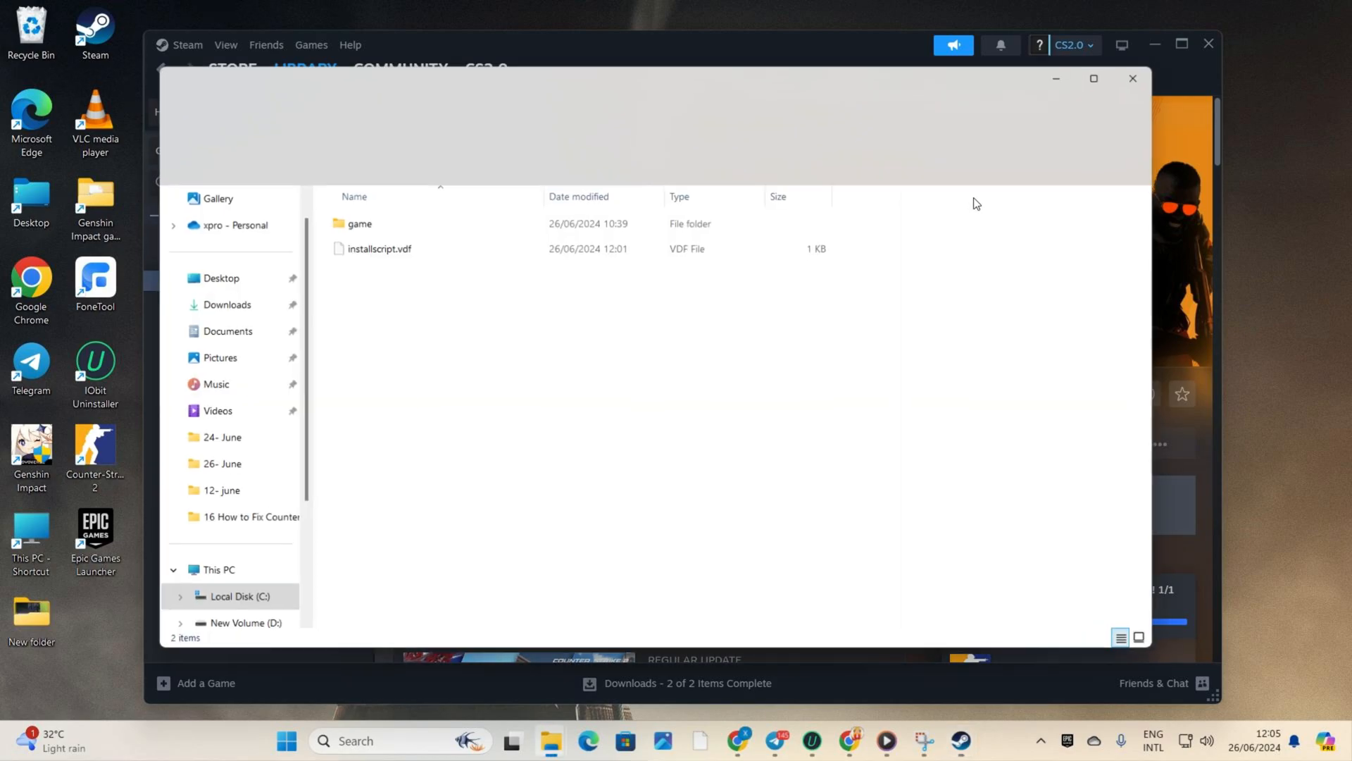
Set cs2.exe in game\bin\win64 to run in Windows 8 compatibility mode and apply
{"action": "double_click", "coordinate": [359, 224]}
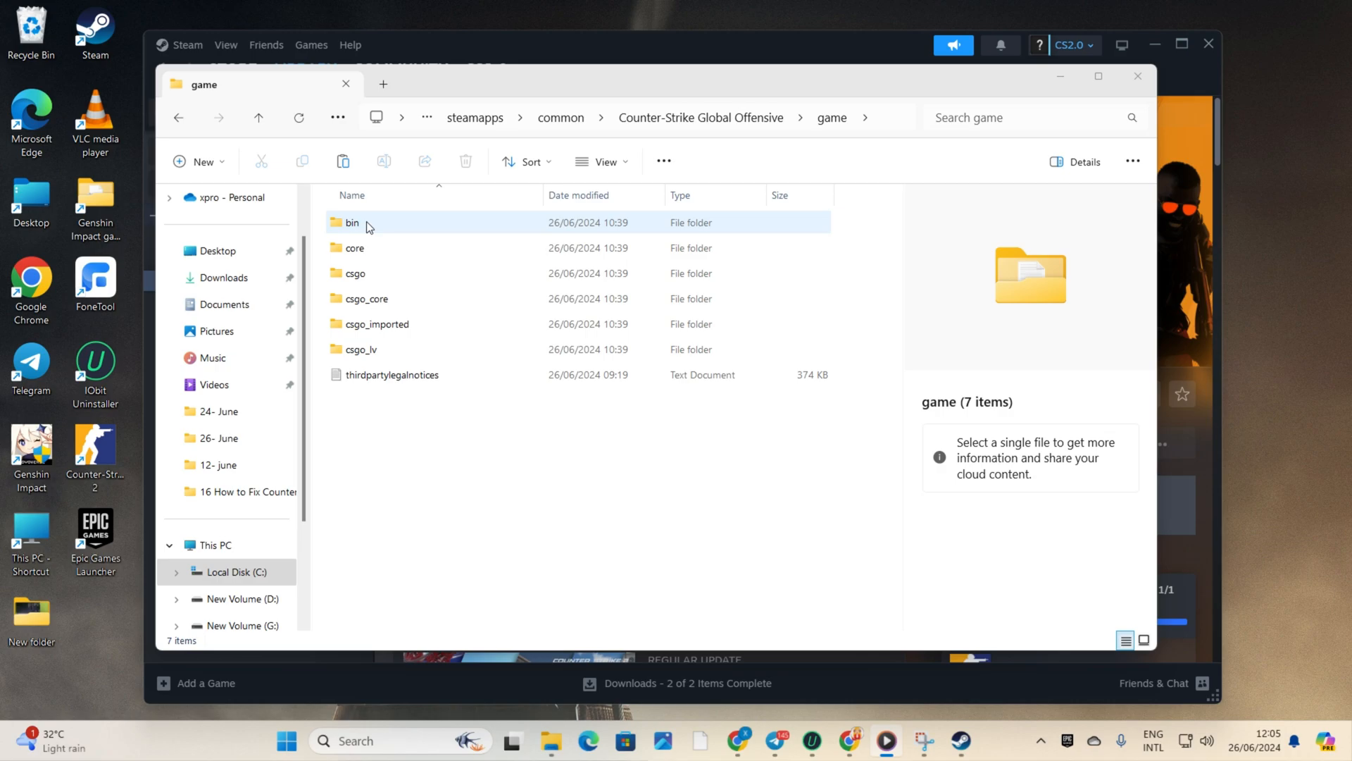
{"action": "double_click", "coordinate": [350, 222]}
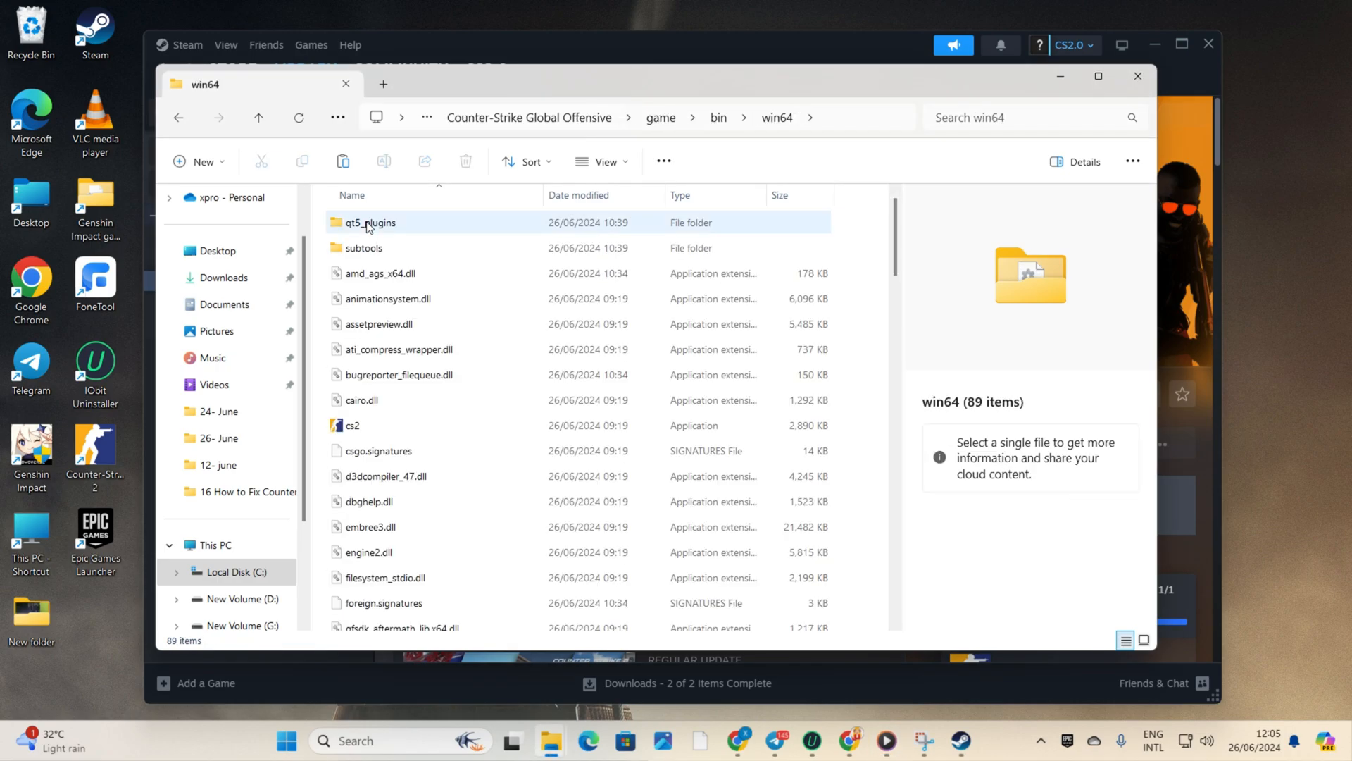
{"action": "right_click", "coordinate": [352, 426]}
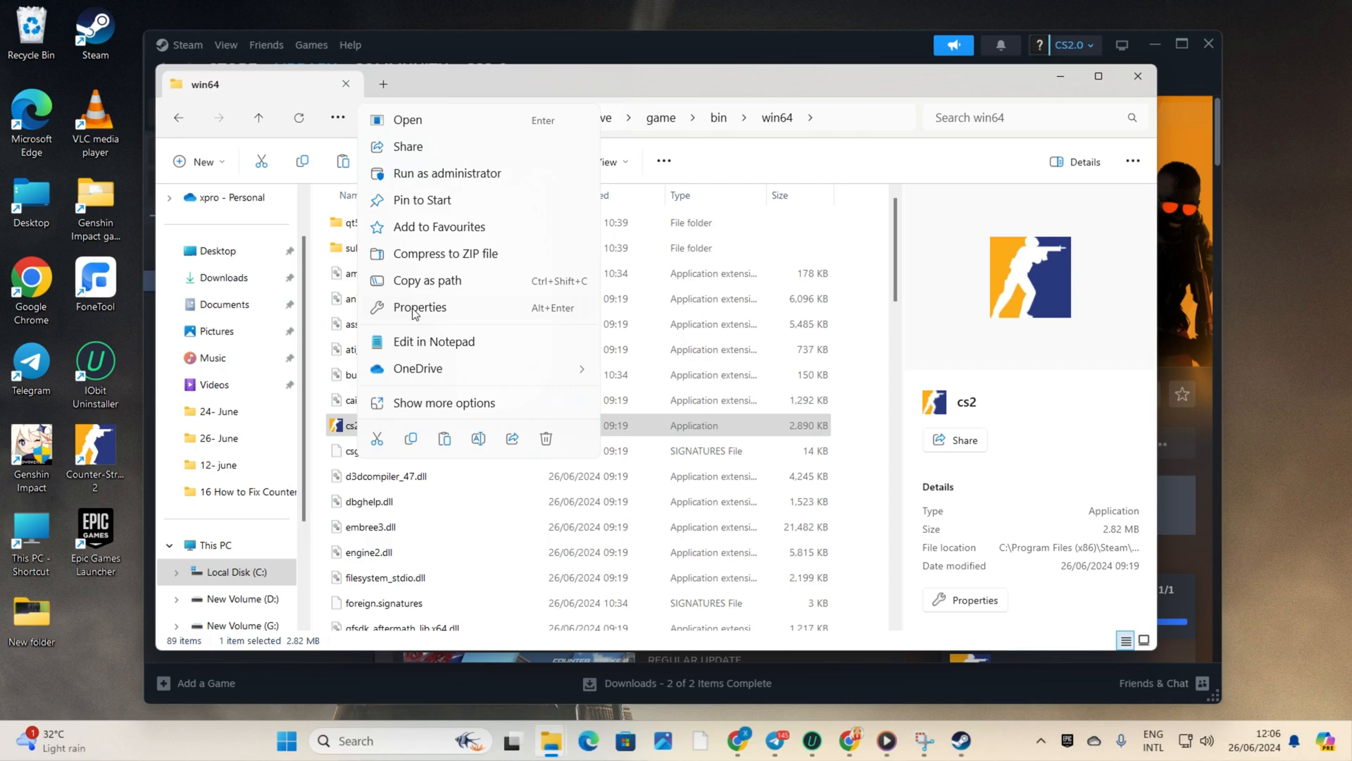
{"action": "left_click", "coordinate": [420, 307]}
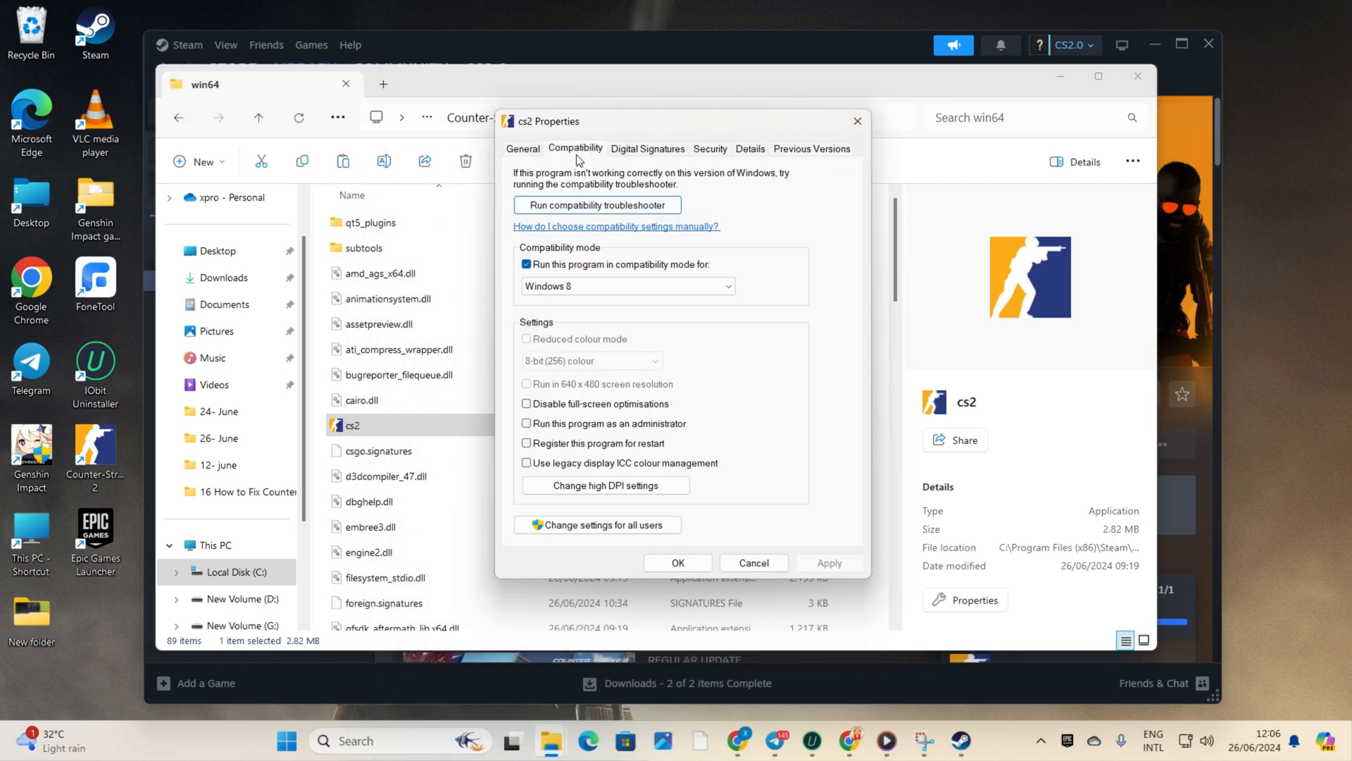
{"action": "left_click", "coordinate": [526, 264]}
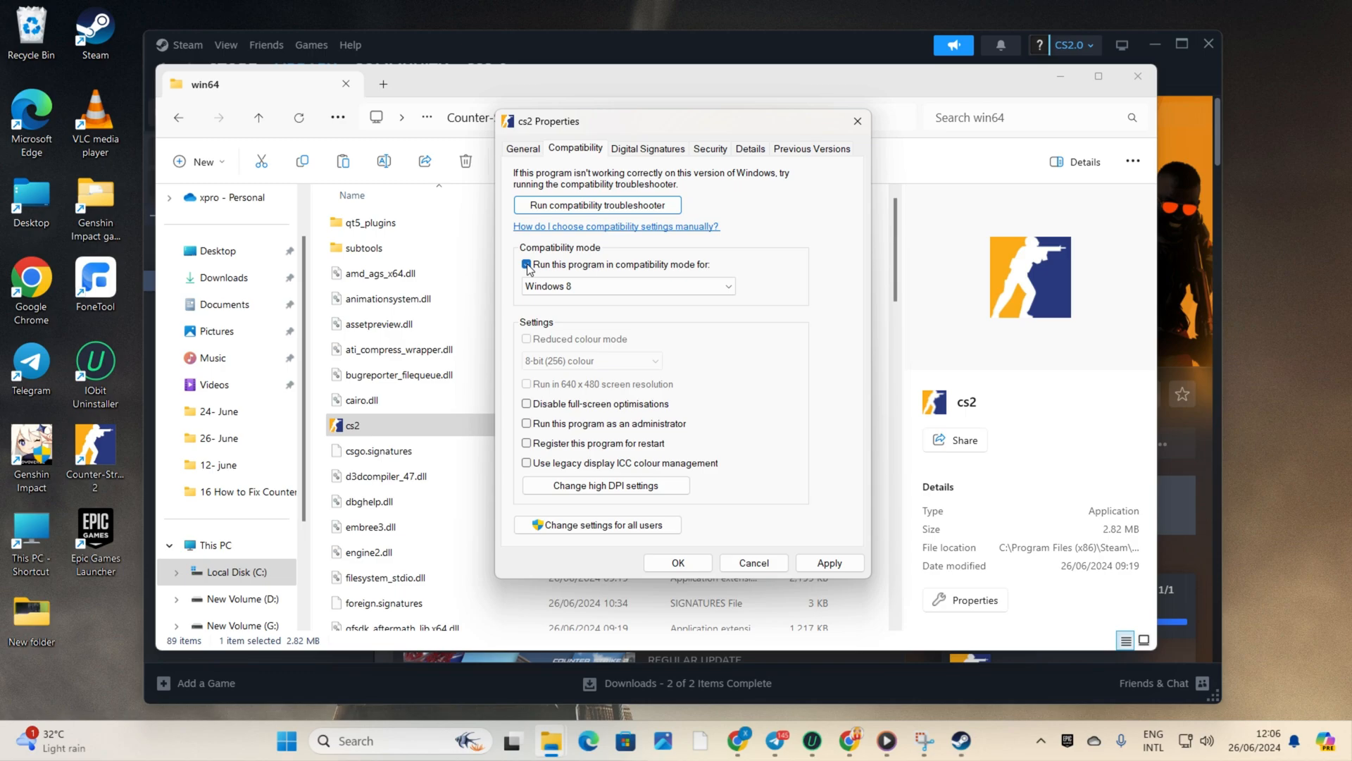
{"action": "left_click", "coordinate": [526, 264]}
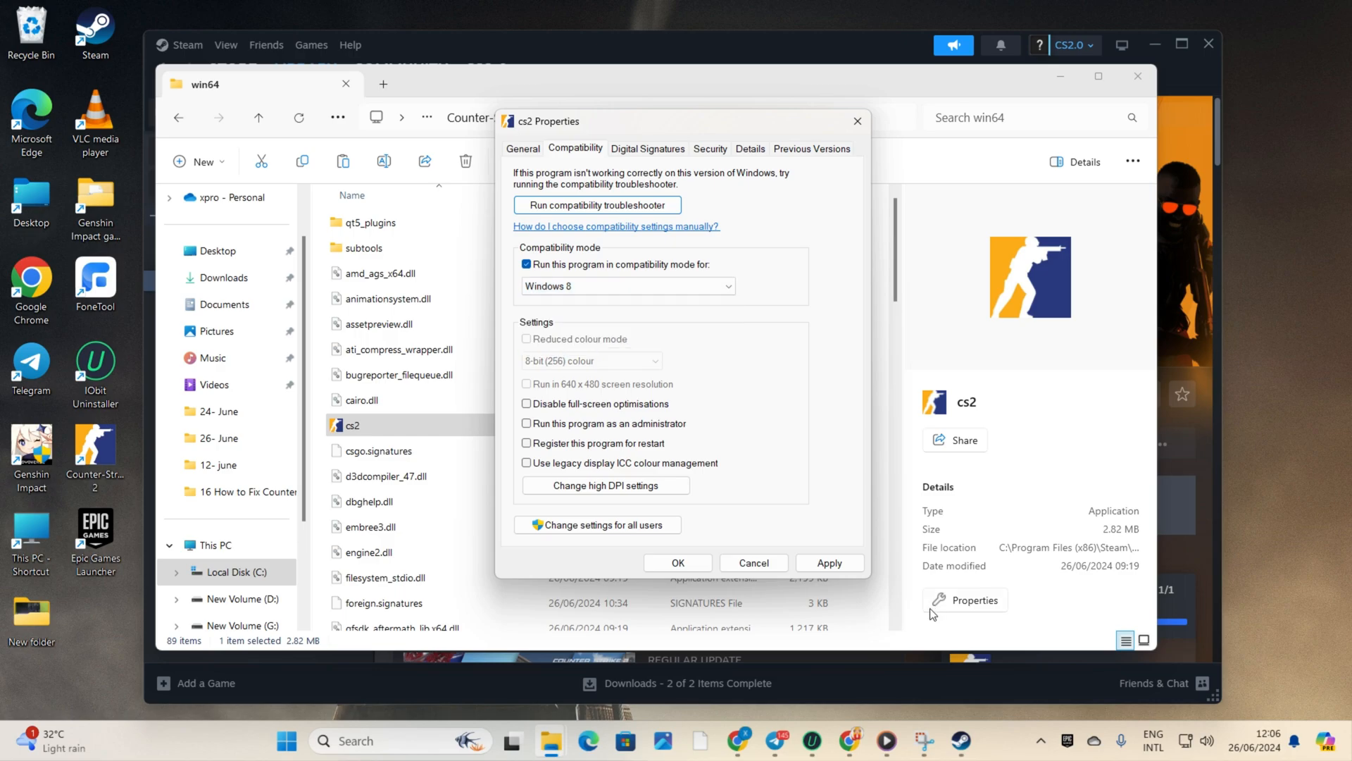
{"action": "left_click", "coordinate": [752, 562]}
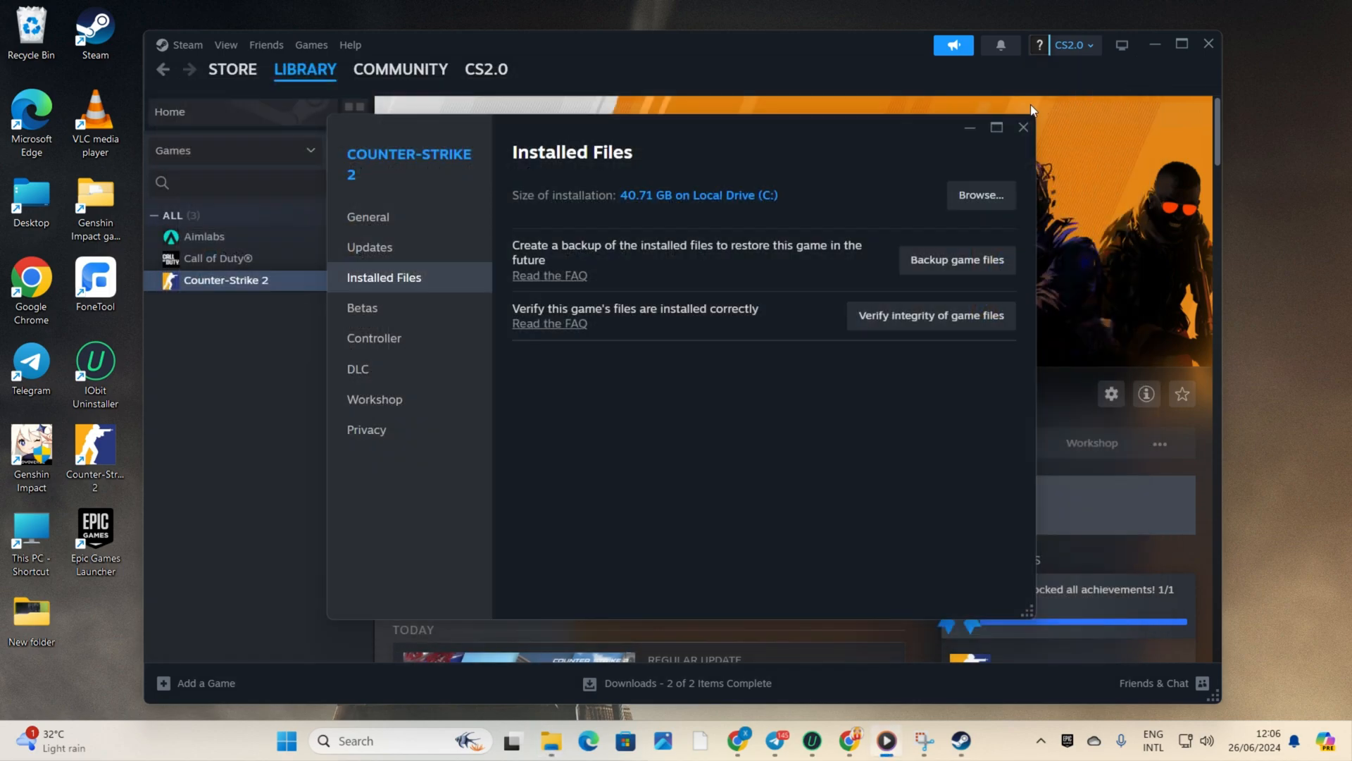
Close the Counter-Strike 2 properties window and minimise Steam to the desktop
{"action": "left_click", "coordinate": [1023, 129]}
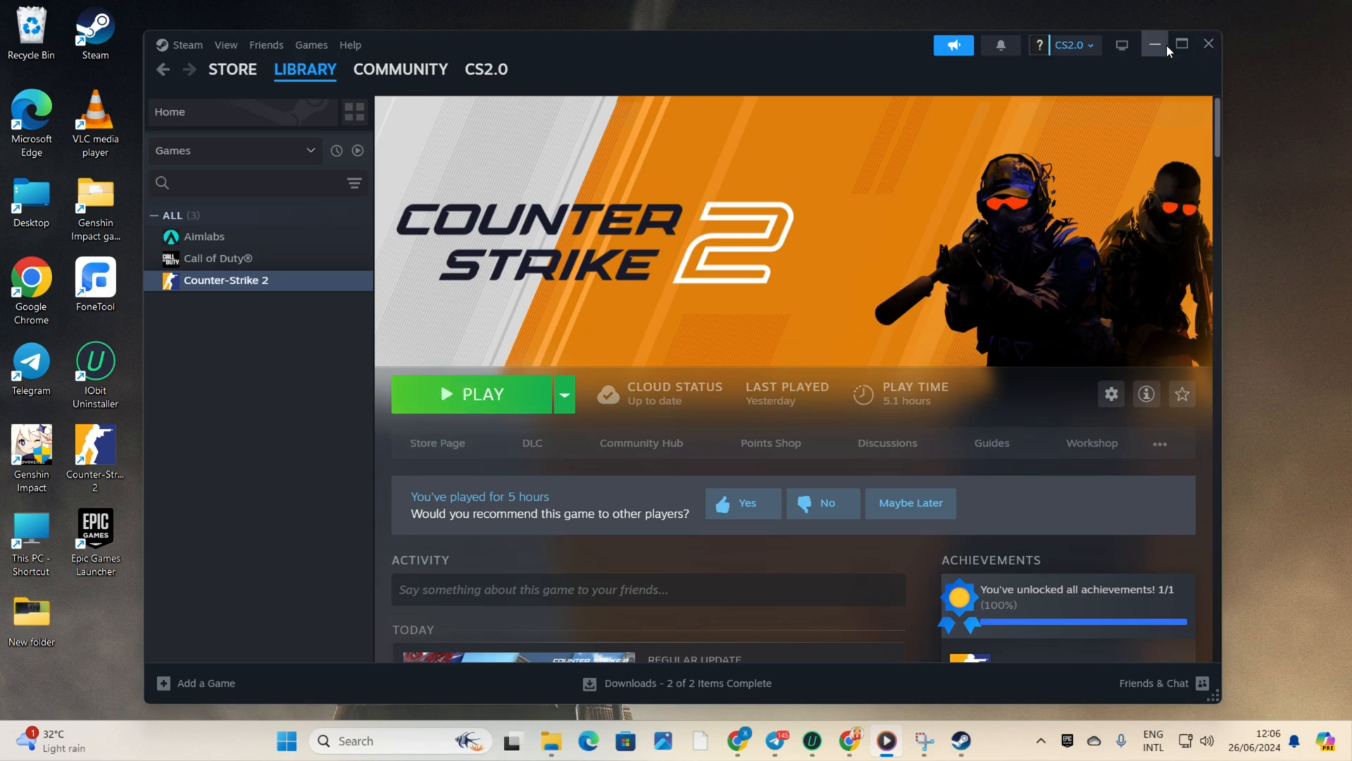
{"action": "left_click", "coordinate": [1154, 44]}
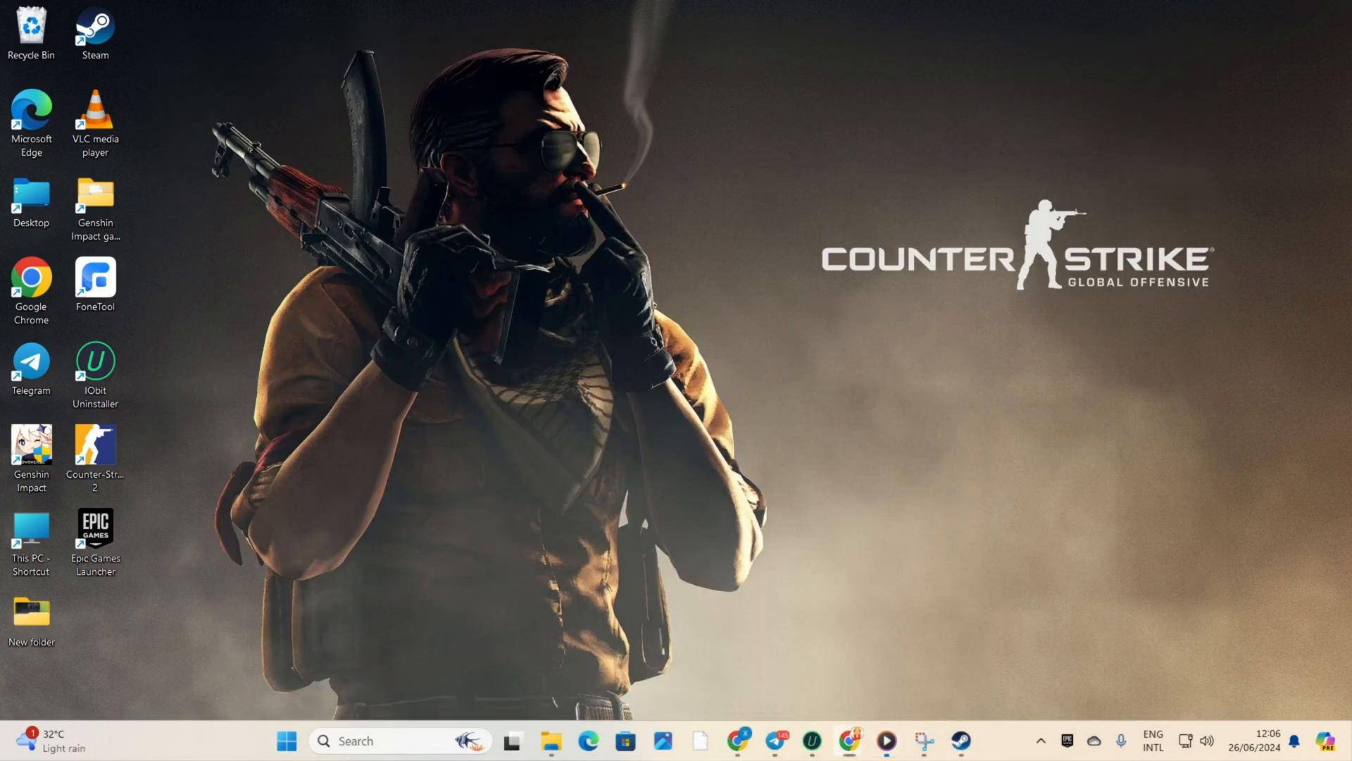